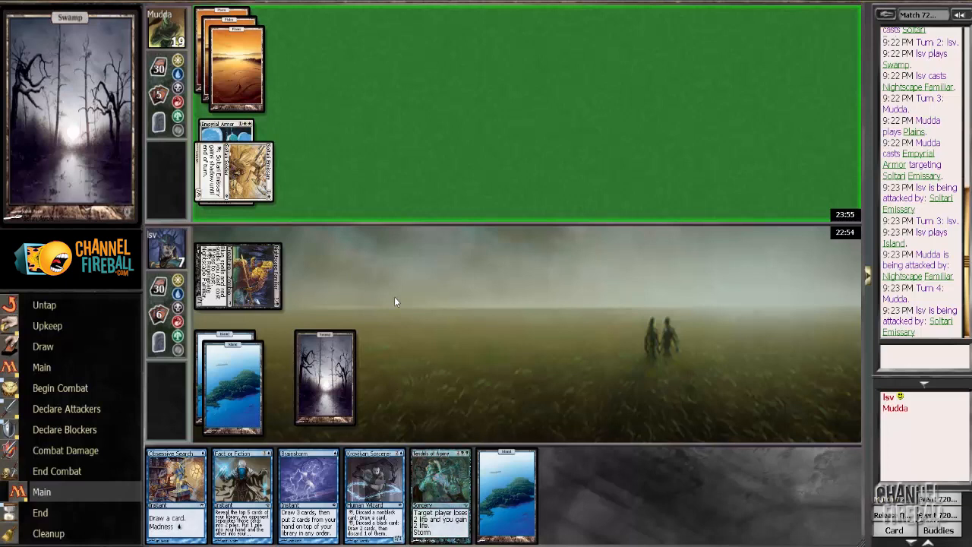
{"action": "mouse_move", "coordinate": [373, 310]}
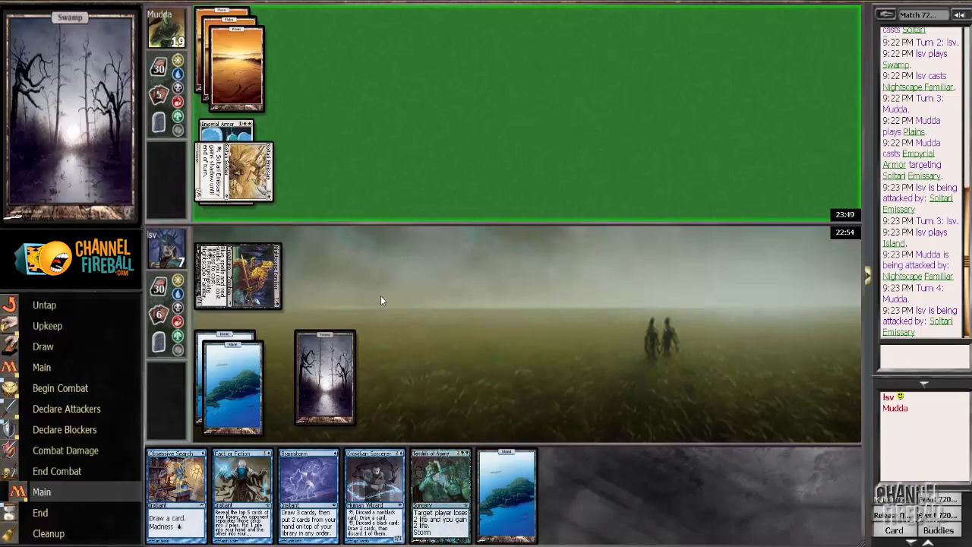
{"action": "mouse_move", "coordinate": [398, 294]}
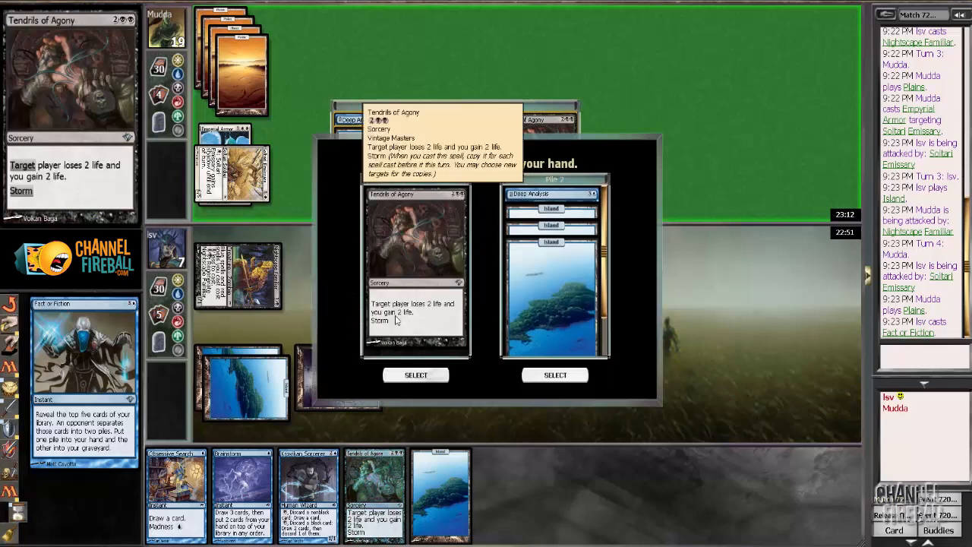
- Take the Fact or Fiction pile containing Tendrils of Agony into hand
{"action": "left_click", "coordinate": [416, 374]}
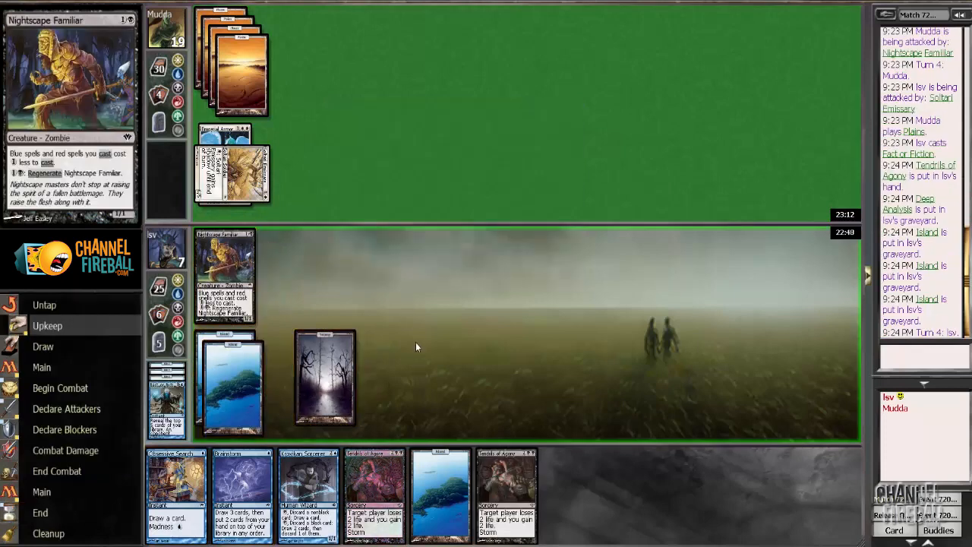
- Advance to the main phase and cast Brainstorm
{"action": "left_click", "coordinate": [43, 366]}
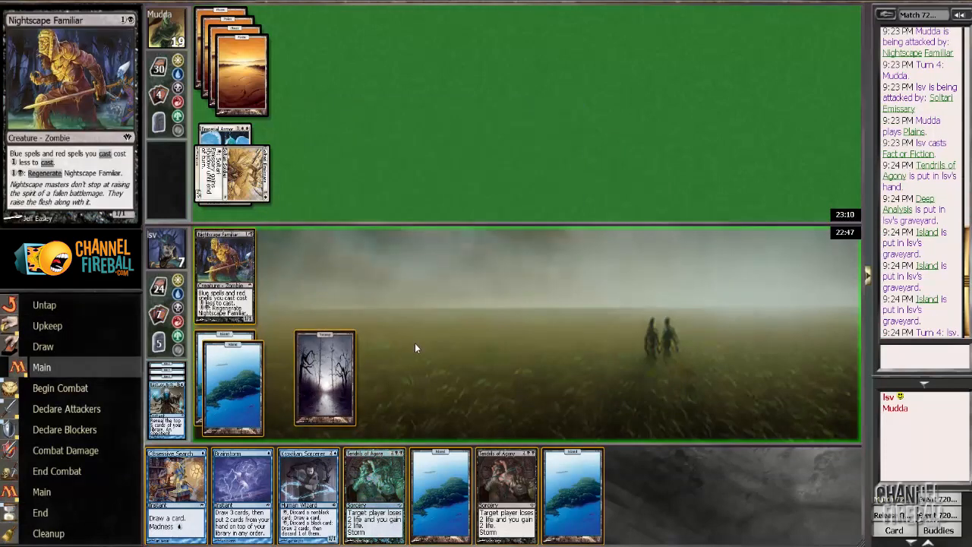
{"action": "mouse_move", "coordinate": [361, 418]}
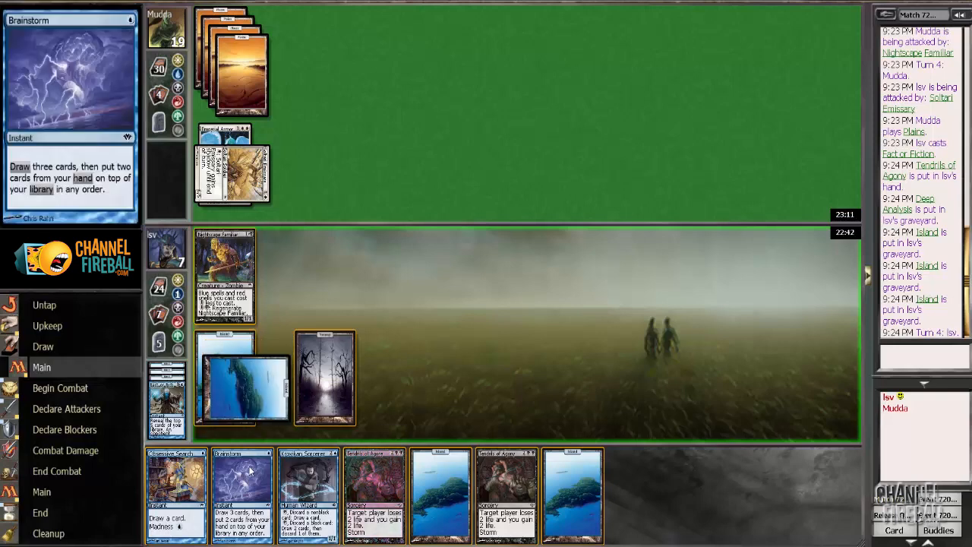
{"action": "left_click", "coordinate": [241, 493]}
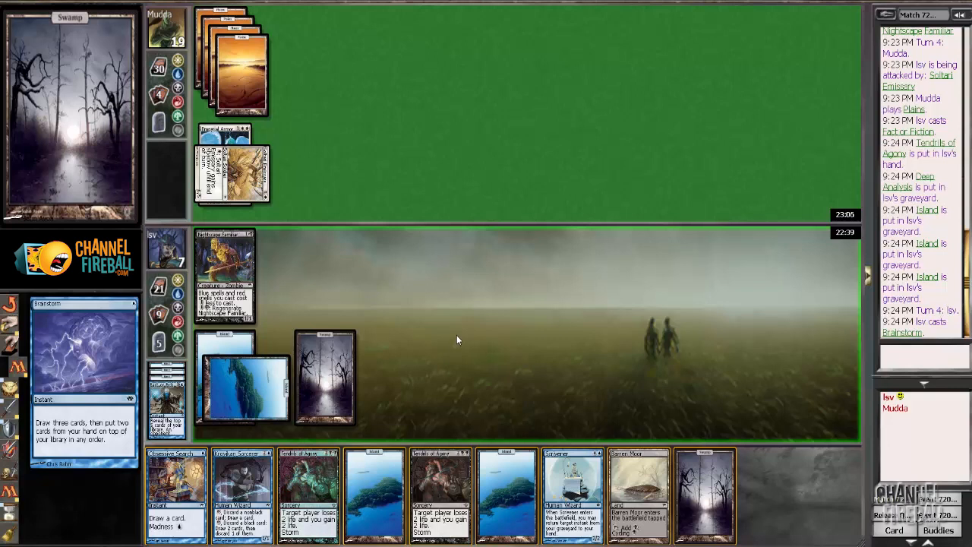
{"action": "mouse_move", "coordinate": [613, 398]}
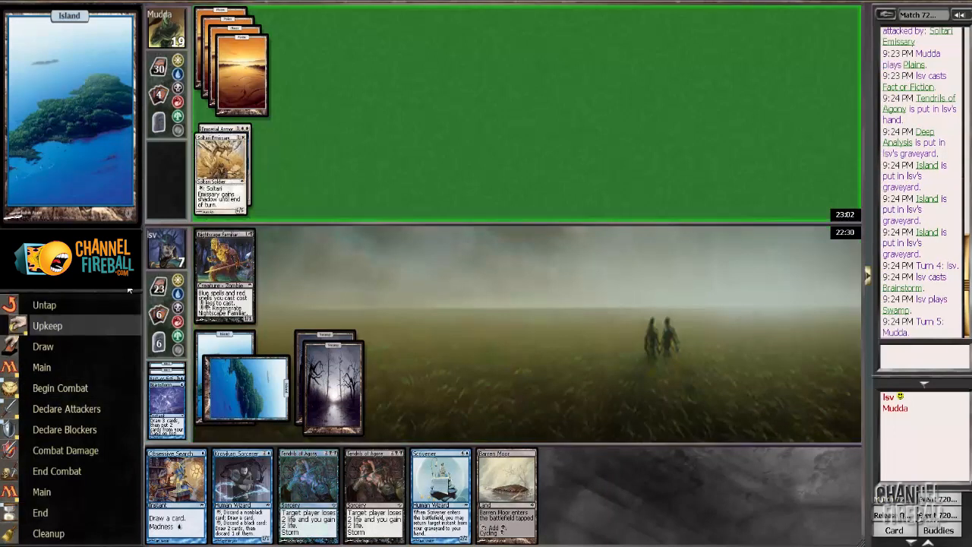
- Pass priority through the opponent's combat until game one ends and sideboarding opens
{"action": "left_click", "coordinate": [41, 366]}
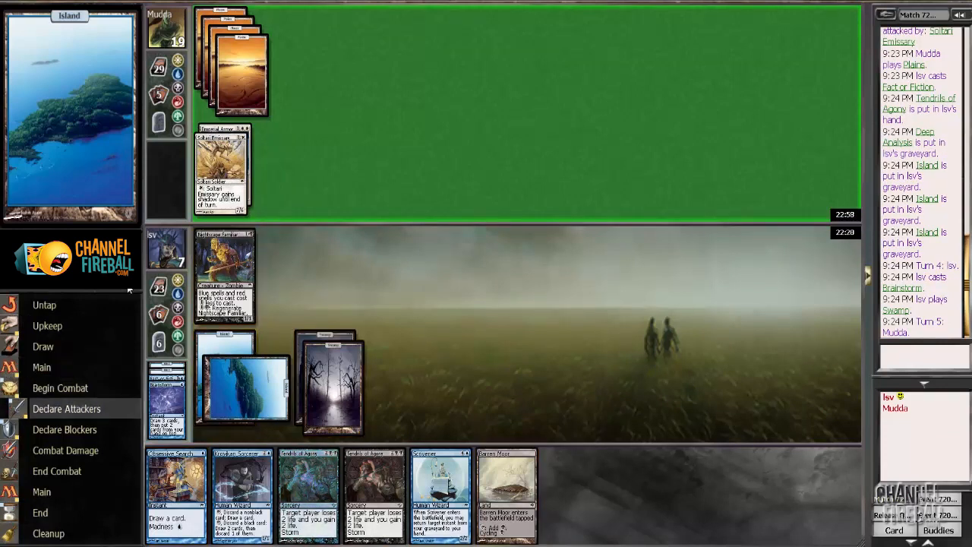
{"action": "left_click", "coordinate": [221, 164]}
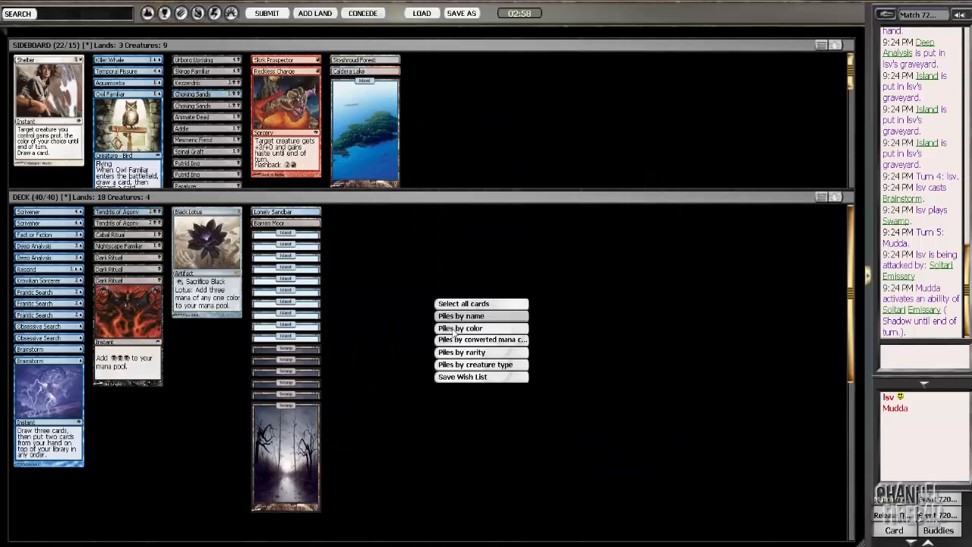
- Arrange the cards into piles and move one creature from the deck to the sideboard
{"action": "left_click", "coordinate": [460, 314]}
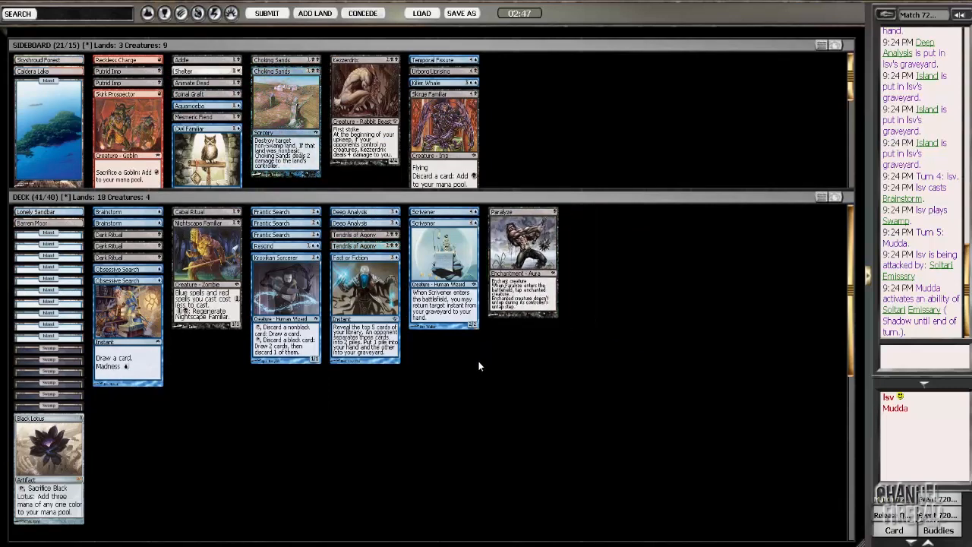
{"action": "left_click_drag", "start_coordinate": [523, 265], "coordinate": [522, 114]}
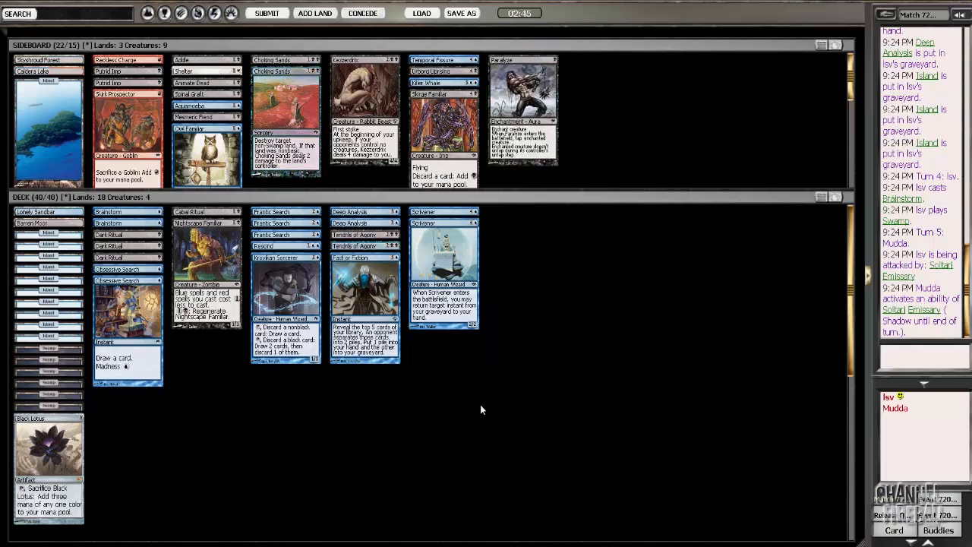